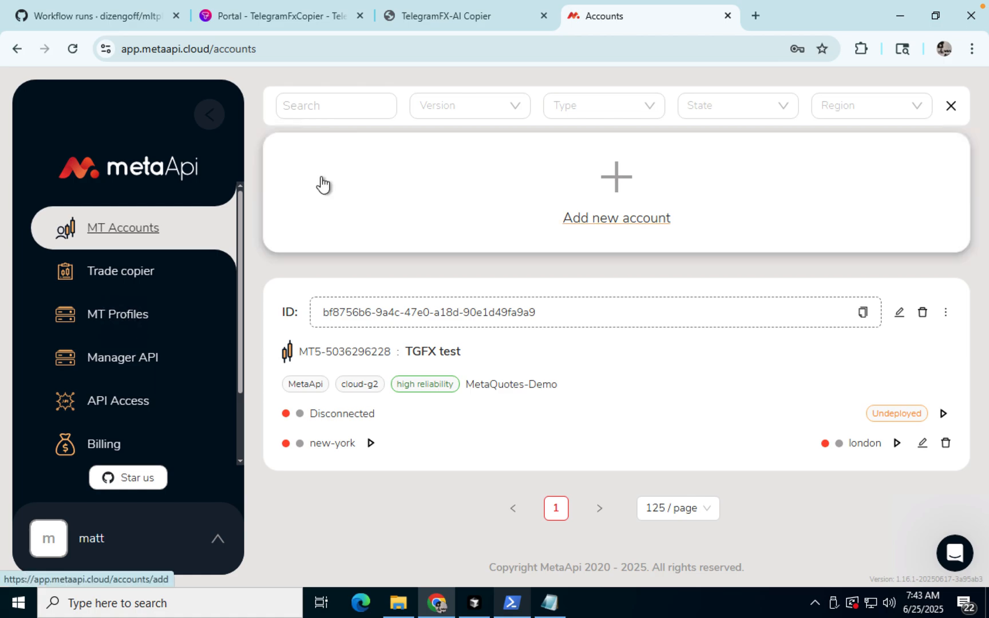
pyautogui.moveTo(264, 242)
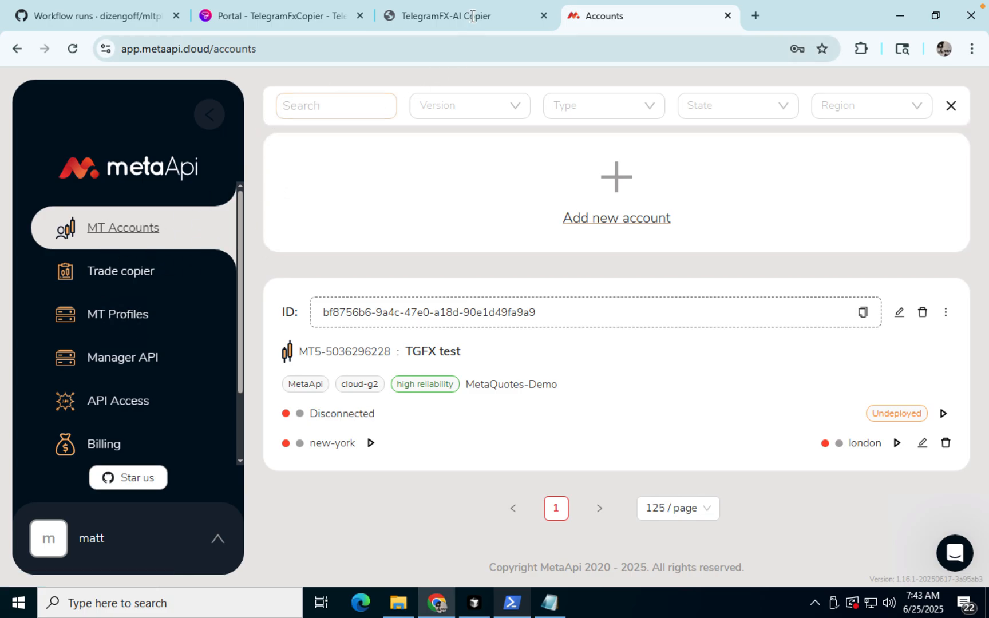
# Step: Review MetaApi billing showing the paid plan and $9.99 balance, then return to MT Accounts
pyautogui.click(462, 16)
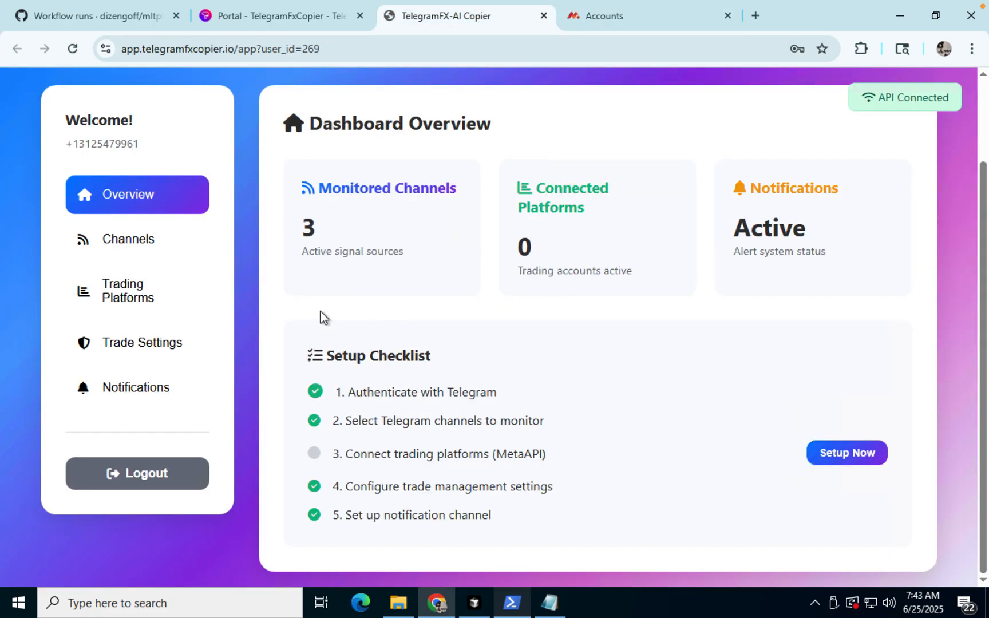
pyautogui.moveTo(641, 60)
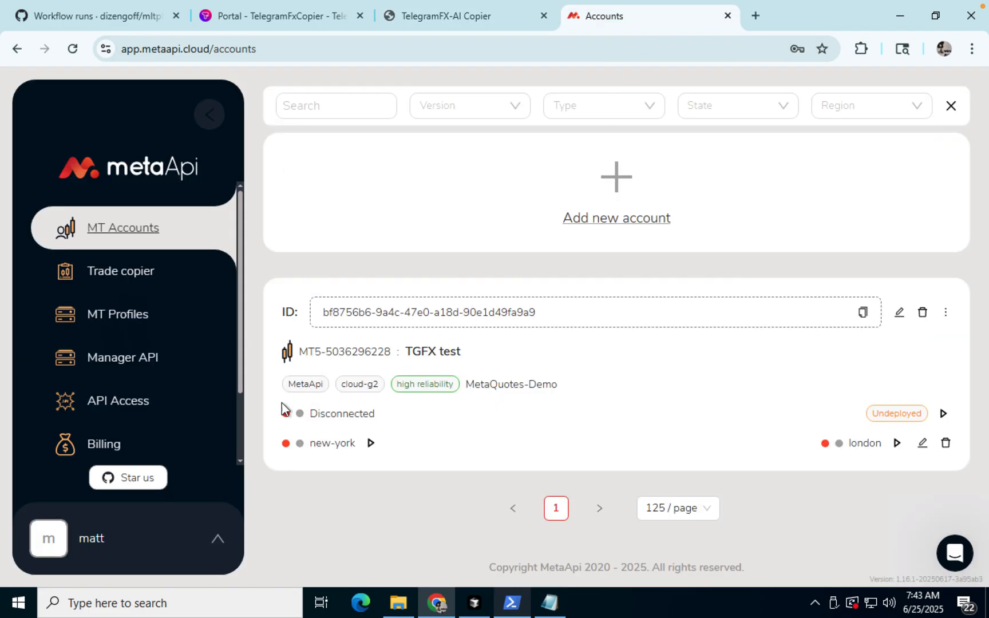
pyautogui.moveTo(836, 475)
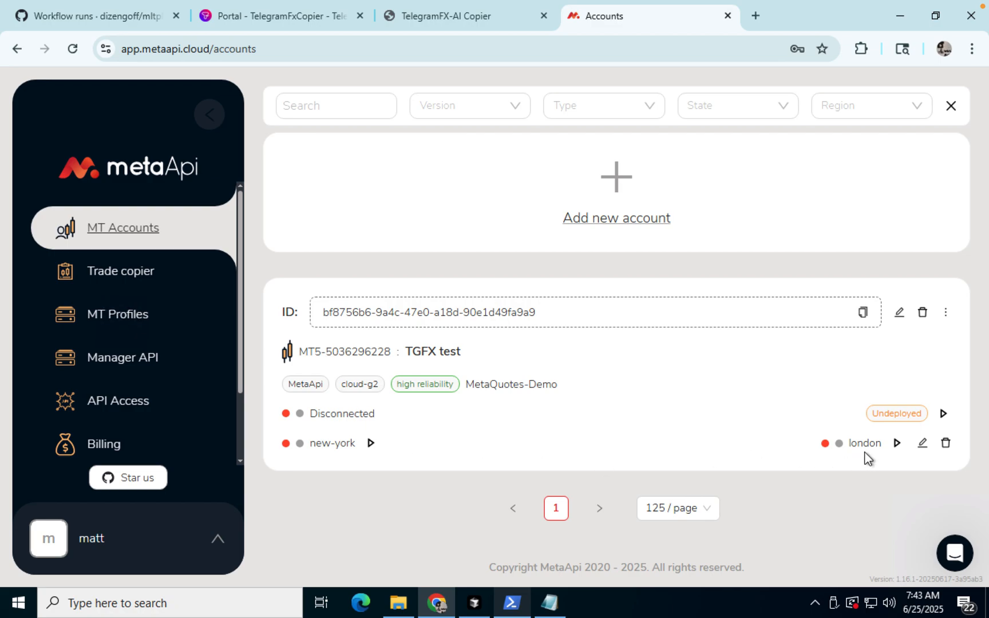
pyautogui.moveTo(867, 450)
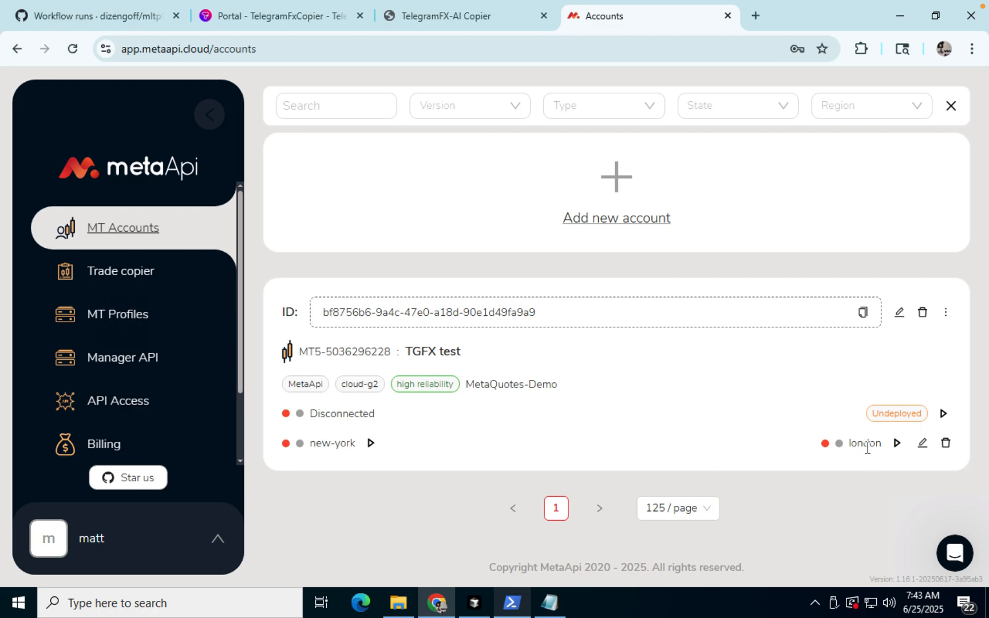
pyautogui.moveTo(903, 415)
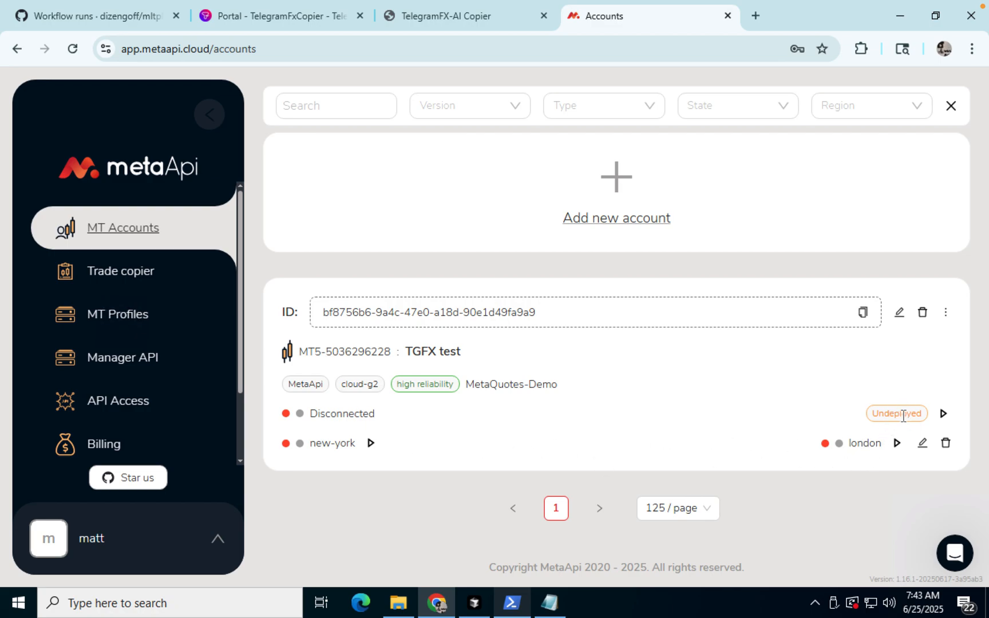
pyautogui.moveTo(103, 443)
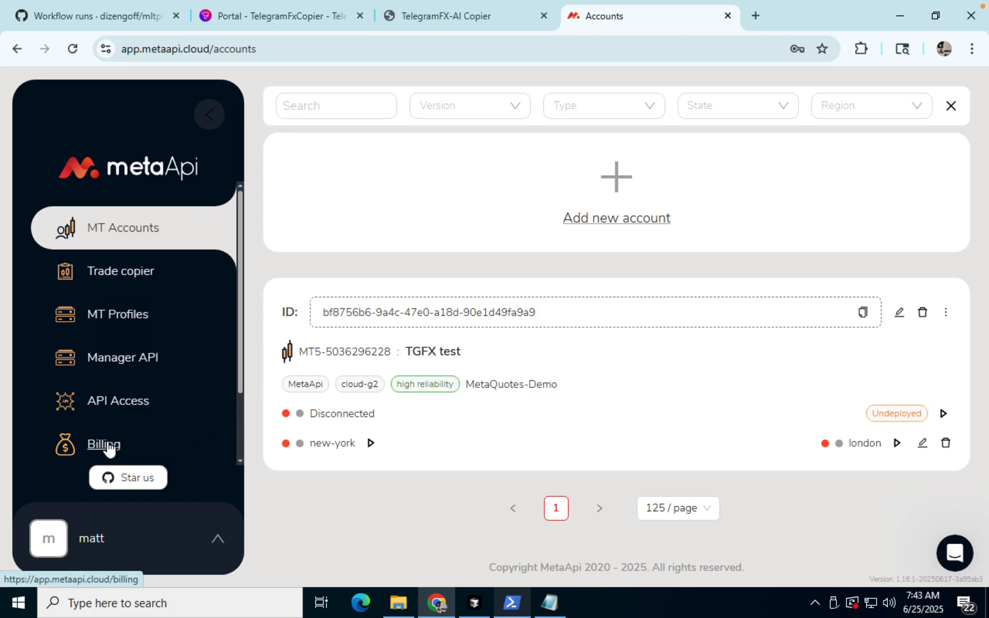
pyautogui.click(103, 442)
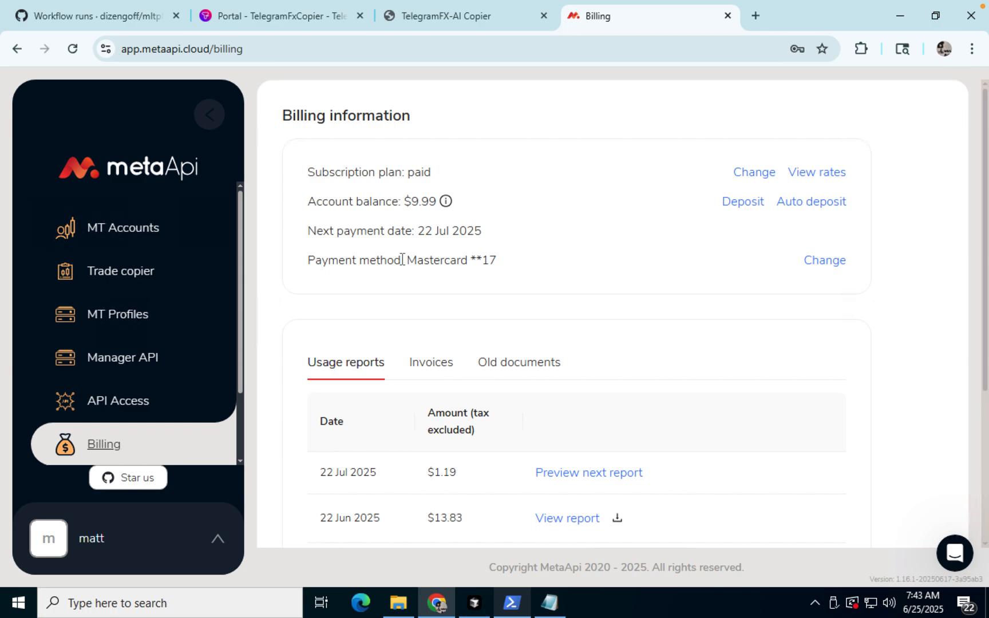
pyautogui.moveTo(120, 228)
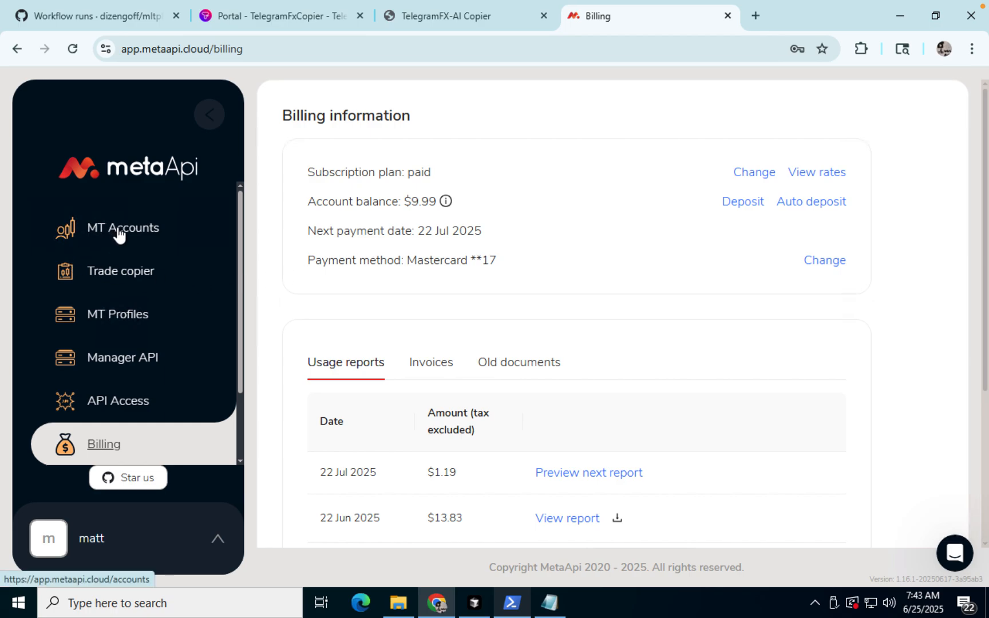
pyautogui.moveTo(141, 244)
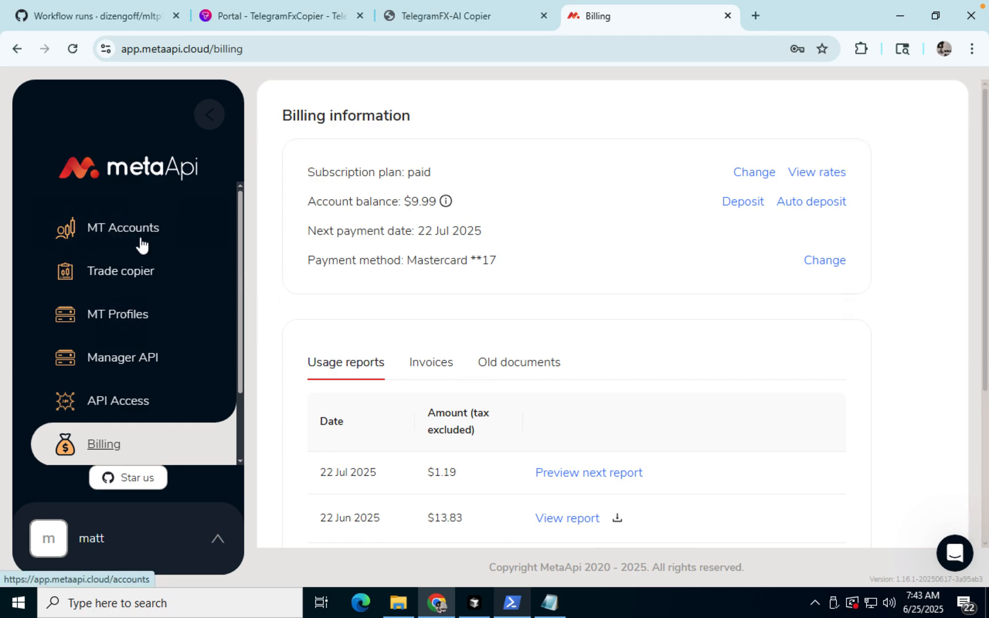
pyautogui.click(122, 228)
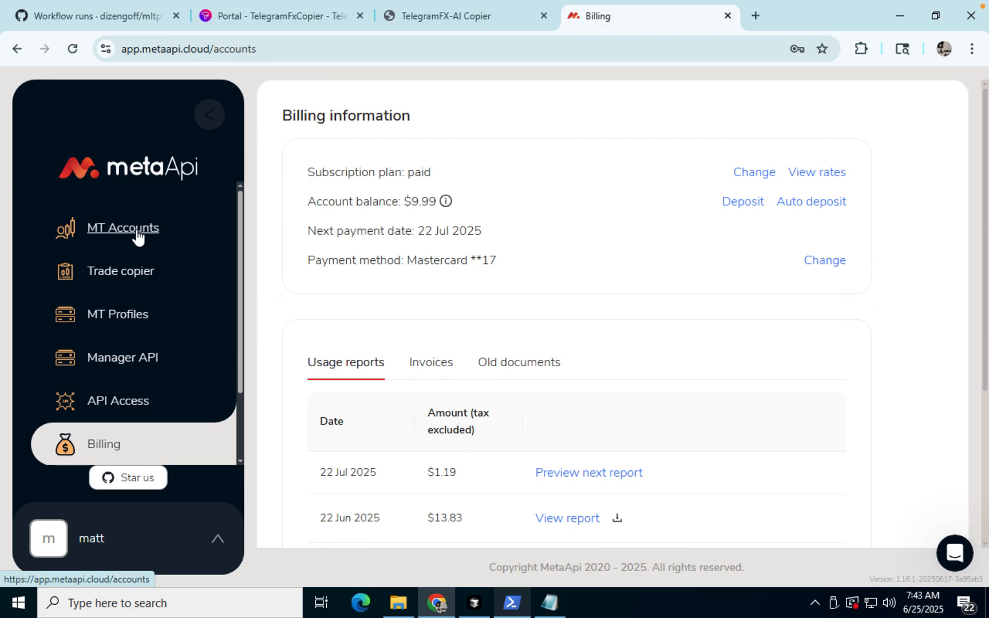
# Step: View the MetaApi accounts list with TGFX test connected, then check the copier's Trading Platforms page
pyautogui.click(122, 228)
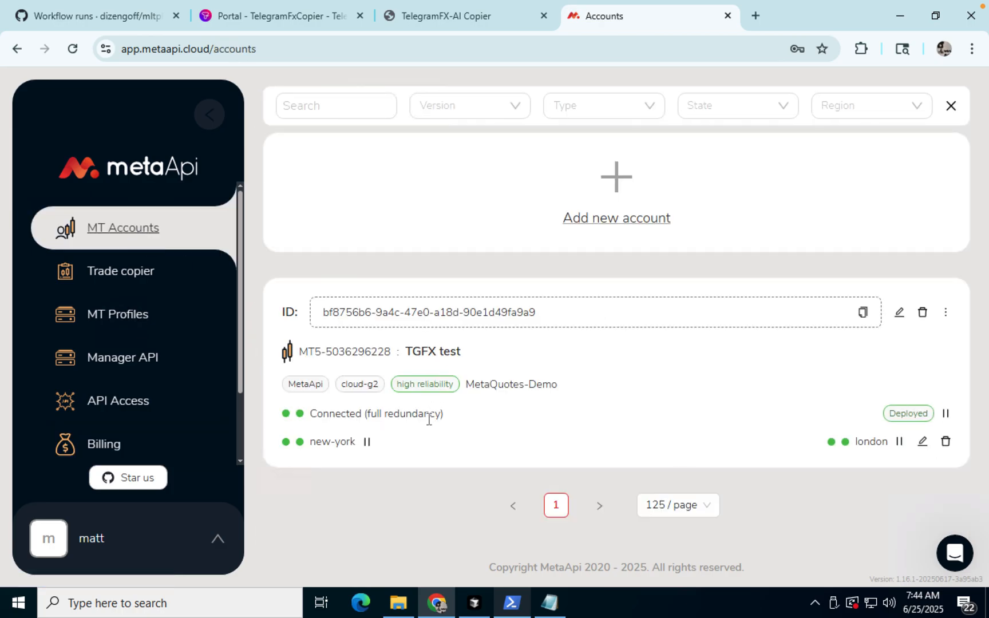
pyautogui.moveTo(856, 444)
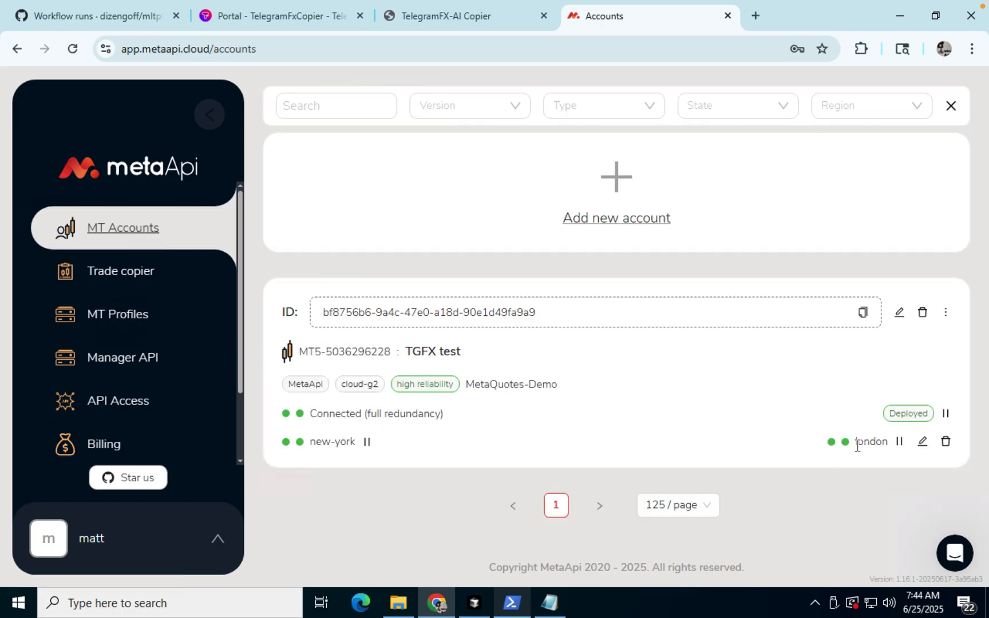
pyautogui.moveTo(534, 364)
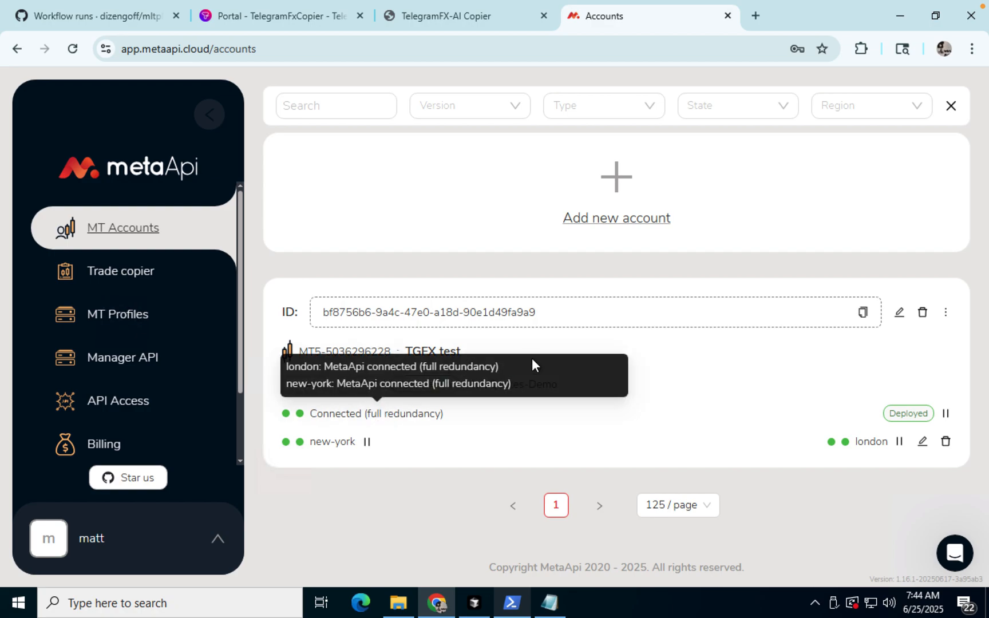
pyautogui.moveTo(421, 449)
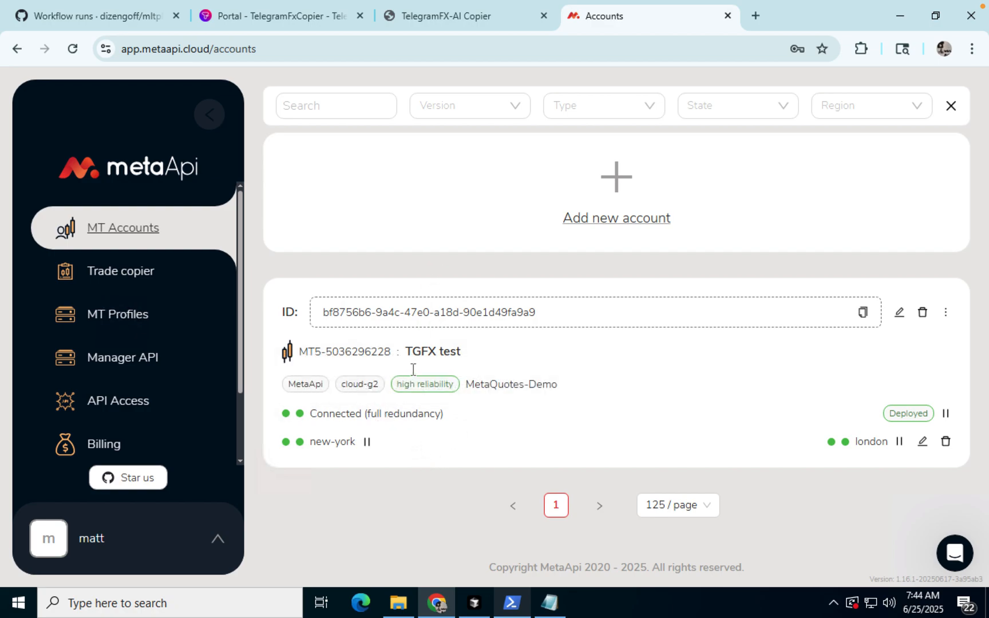
pyautogui.click(465, 16)
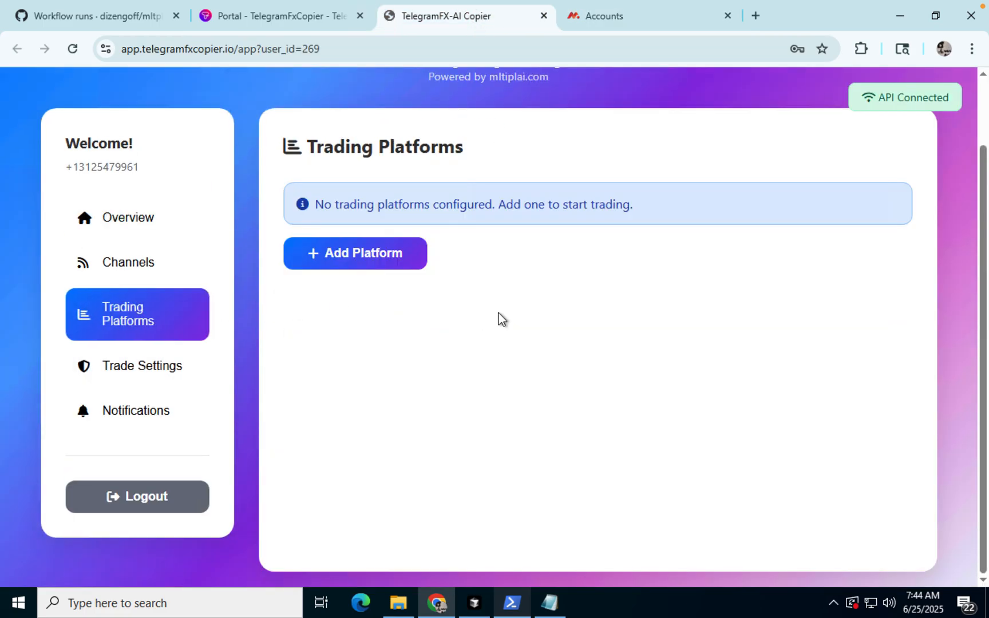
pyautogui.moveTo(567, 54)
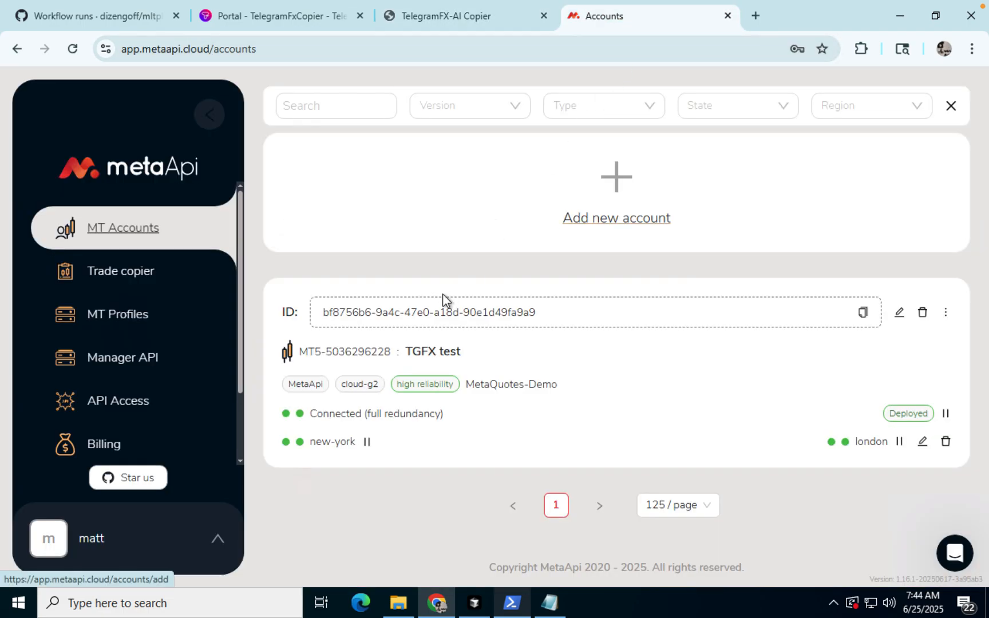
pyautogui.moveTo(873, 150)
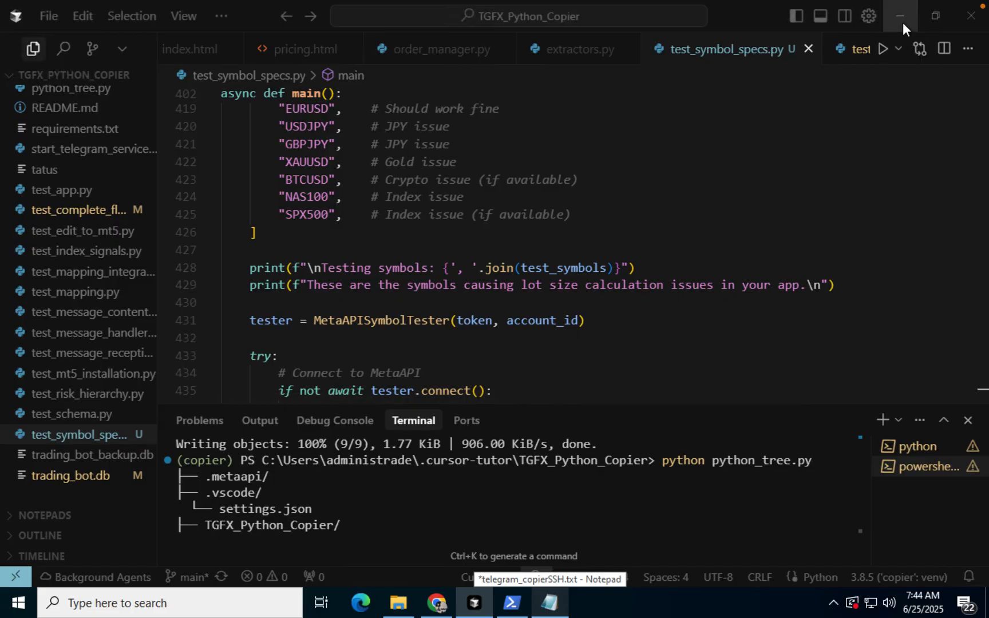
# Step: Select the MetaApi access token in the meta-hash Notepad file and return to the copier's Trading Platforms page
pyautogui.click(900, 16)
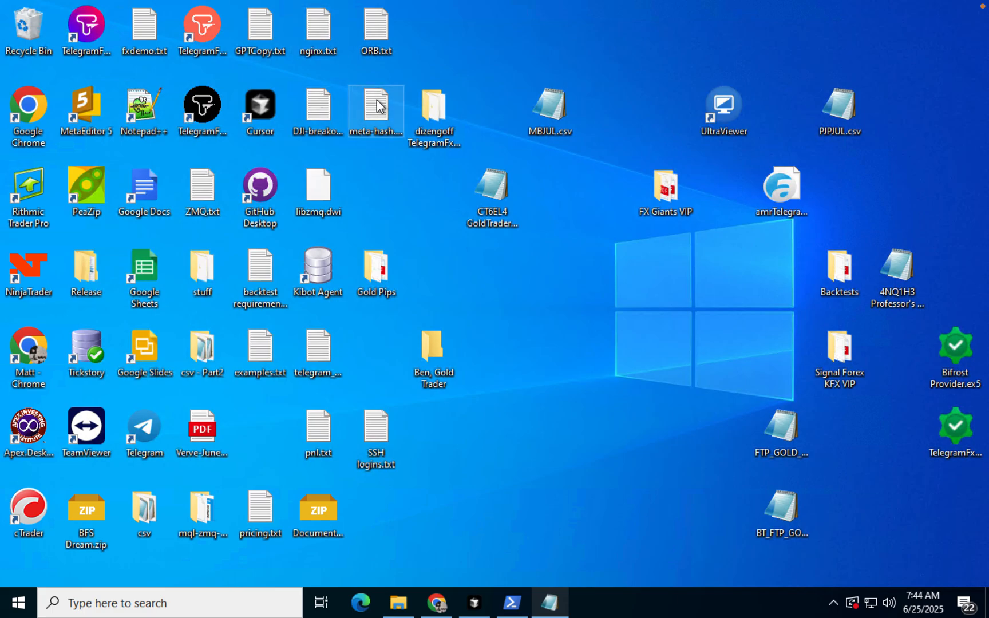
pyautogui.doubleClick(376, 106)
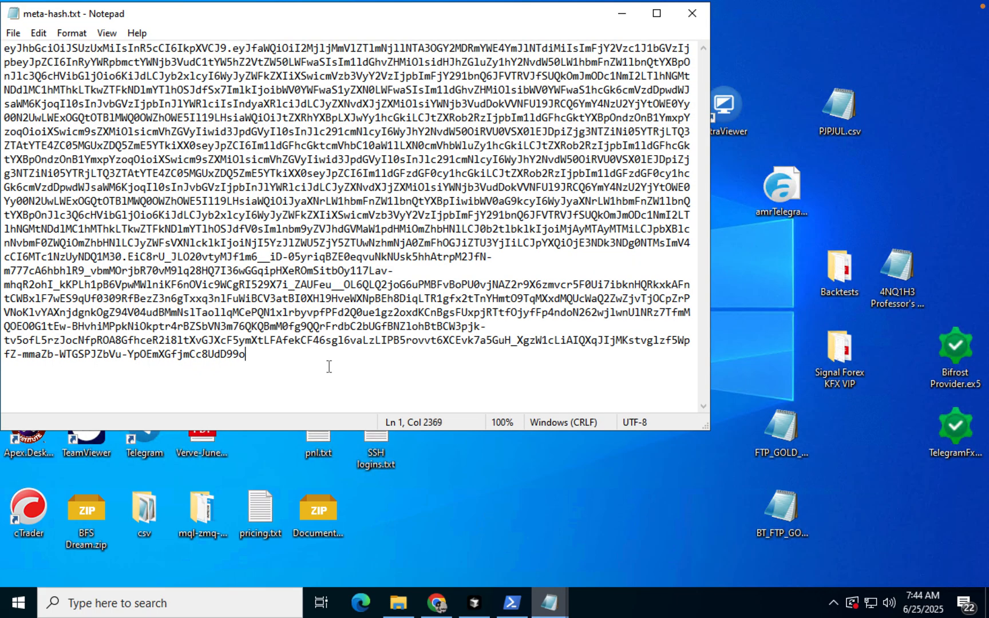
pyautogui.press('ctrl+a')
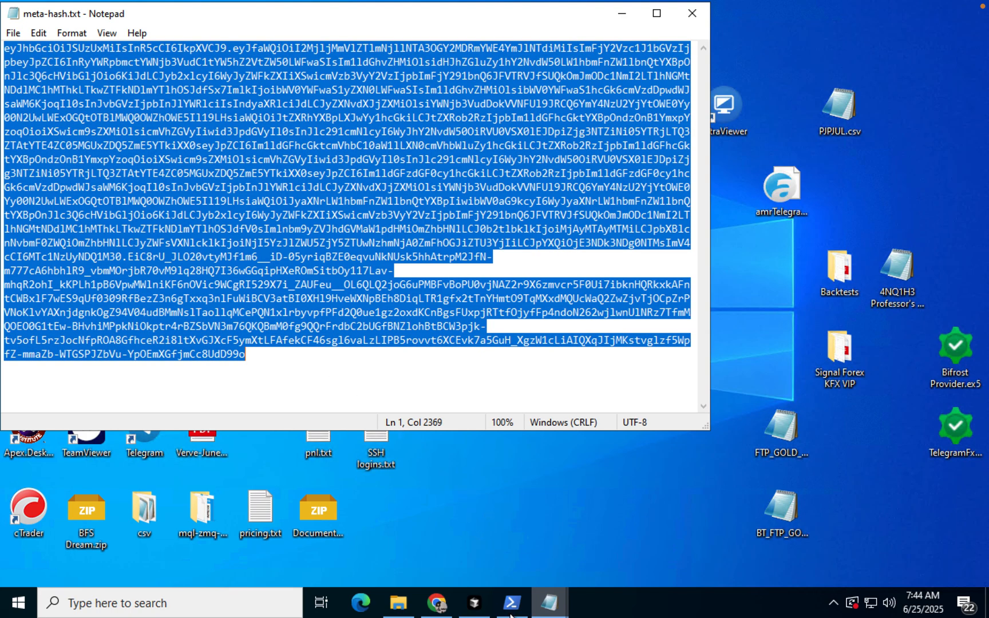
pyautogui.click(435, 602)
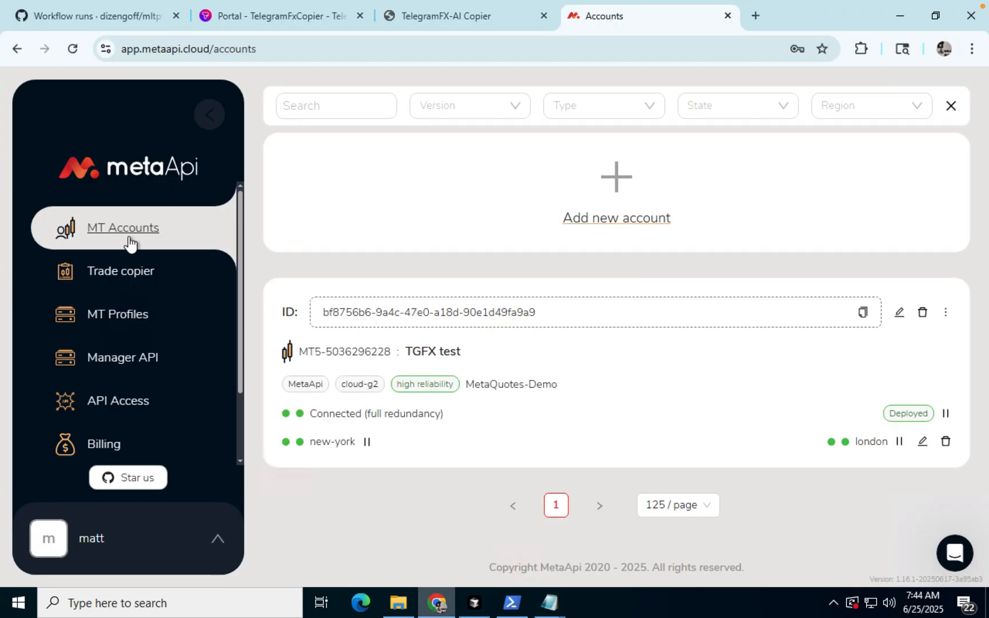
pyautogui.click(467, 16)
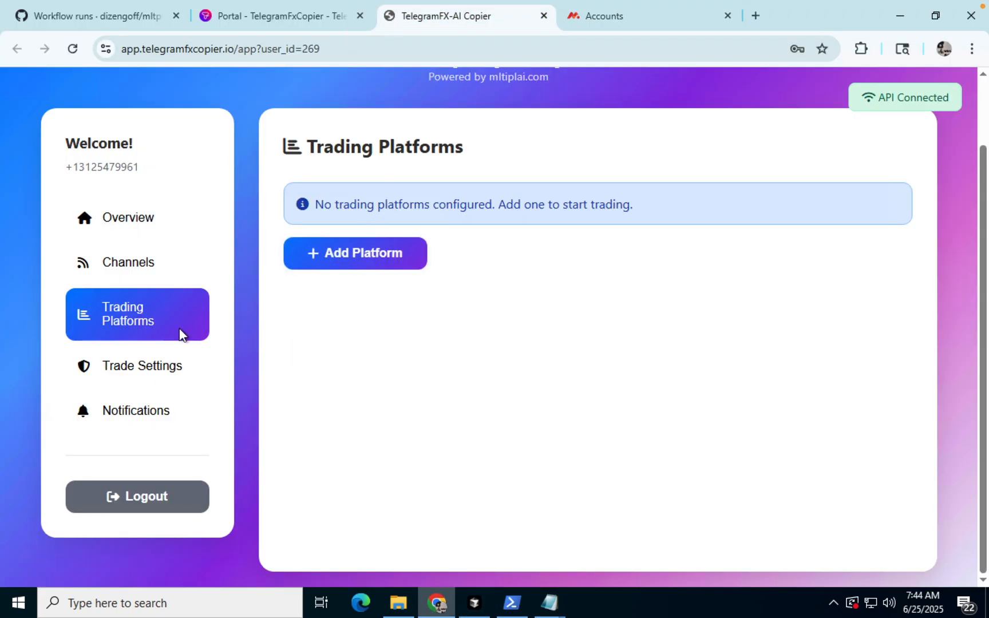
pyautogui.moveTo(314, 258)
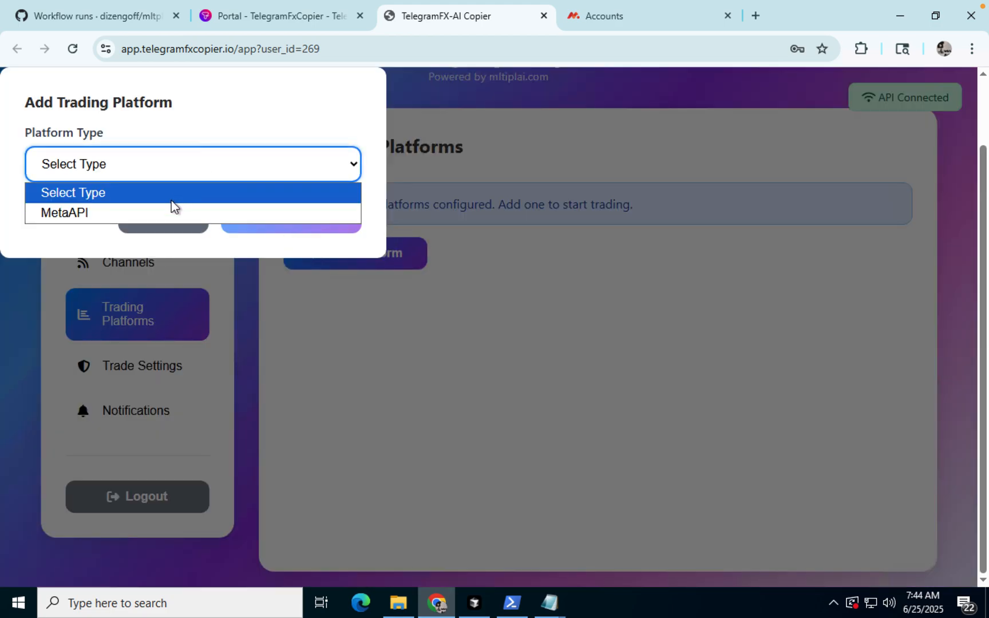
# Step: Choose MetaAPI as the platform type in the add-platform form
pyautogui.click(64, 213)
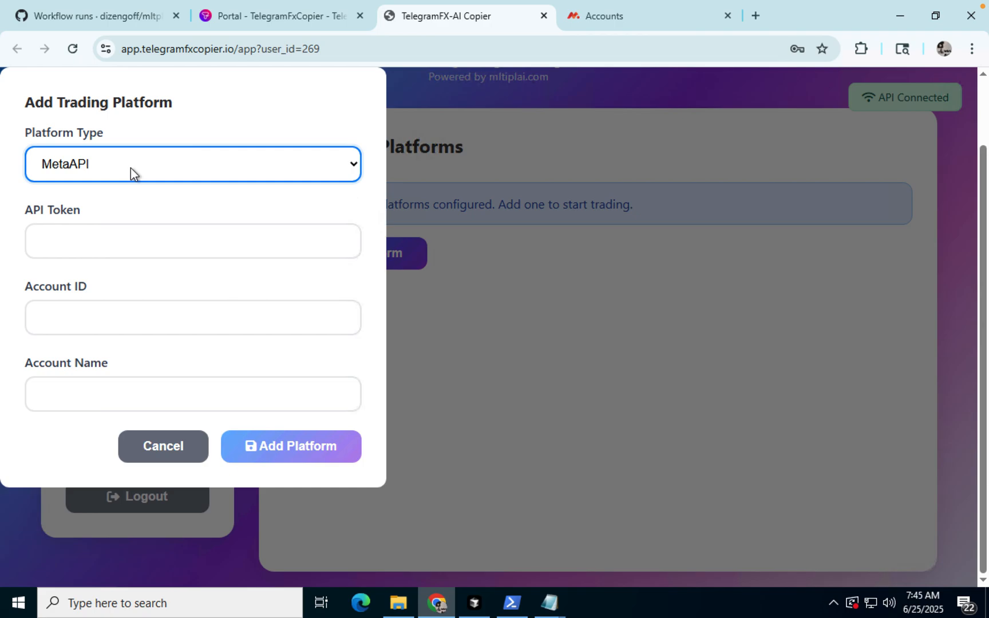
# Step: Paste the MetaApi access token into the API Token field of the new platform
pyautogui.click(193, 240)
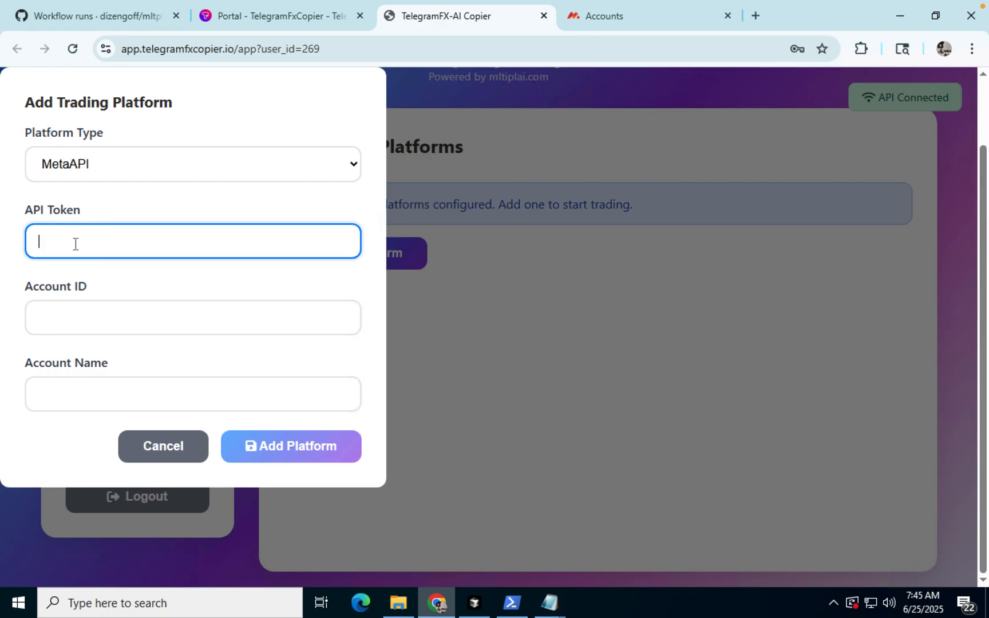
pyautogui.moveTo(199, 305)
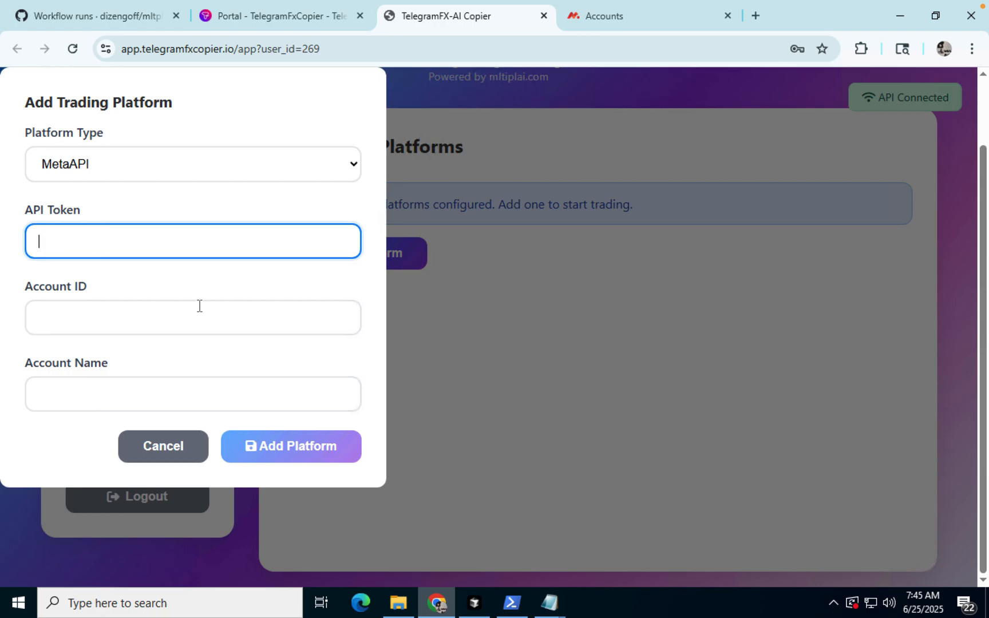
pyautogui.moveTo(549, 602)
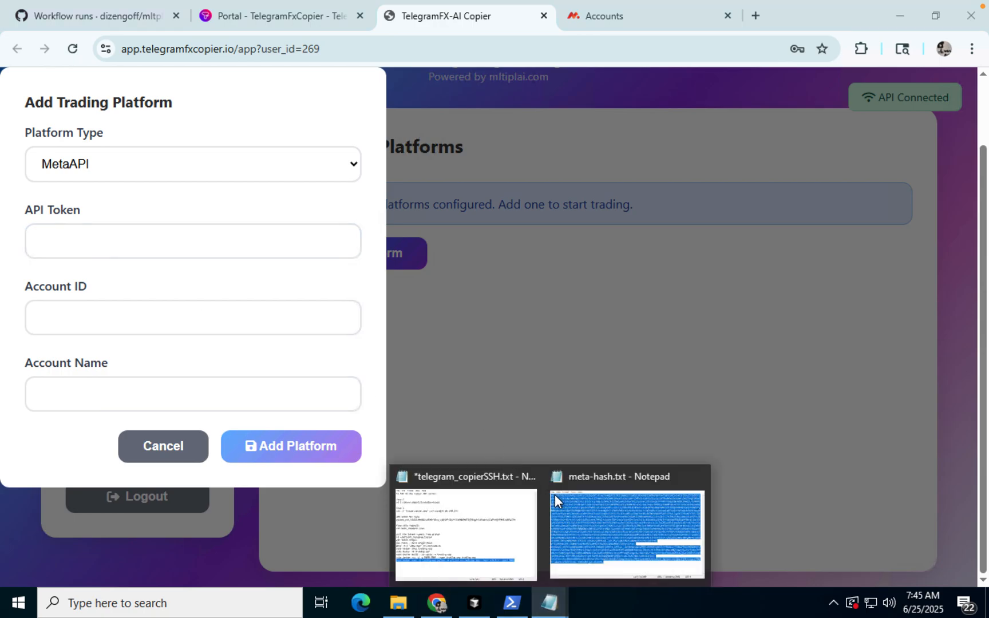
pyautogui.click(626, 533)
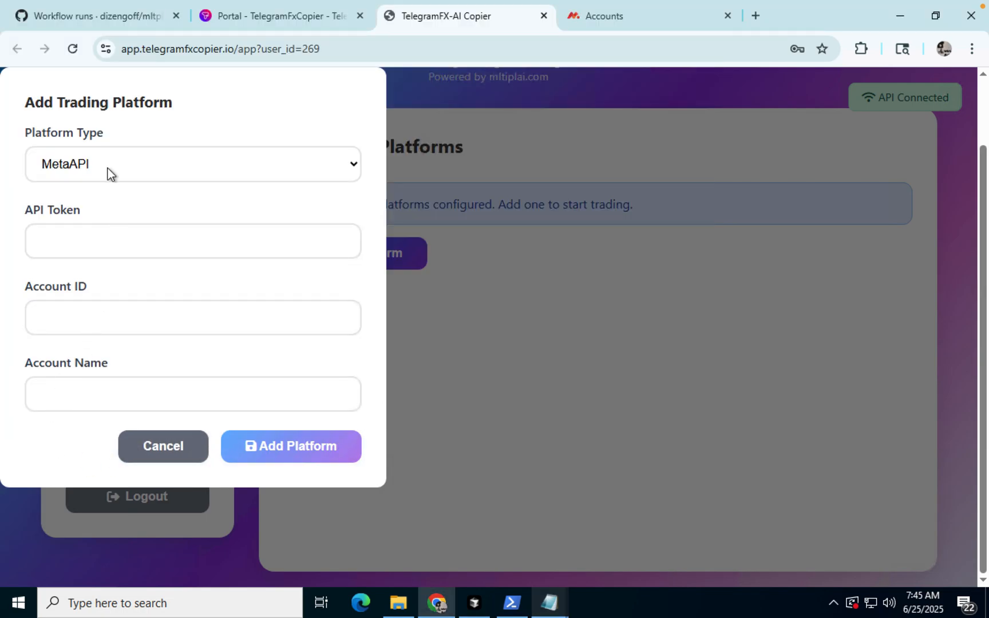
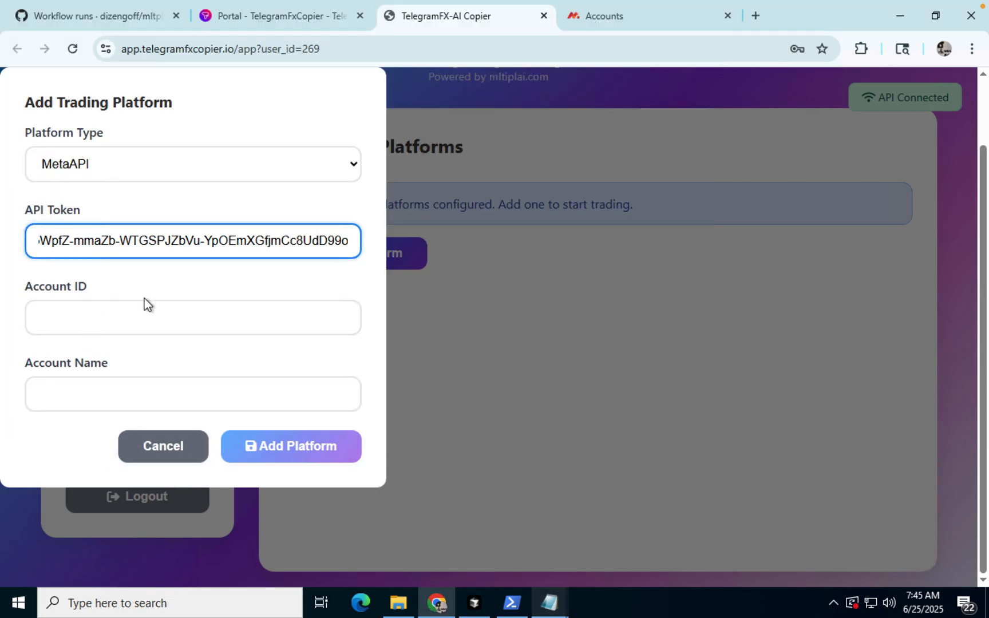
pyautogui.click(193, 317)
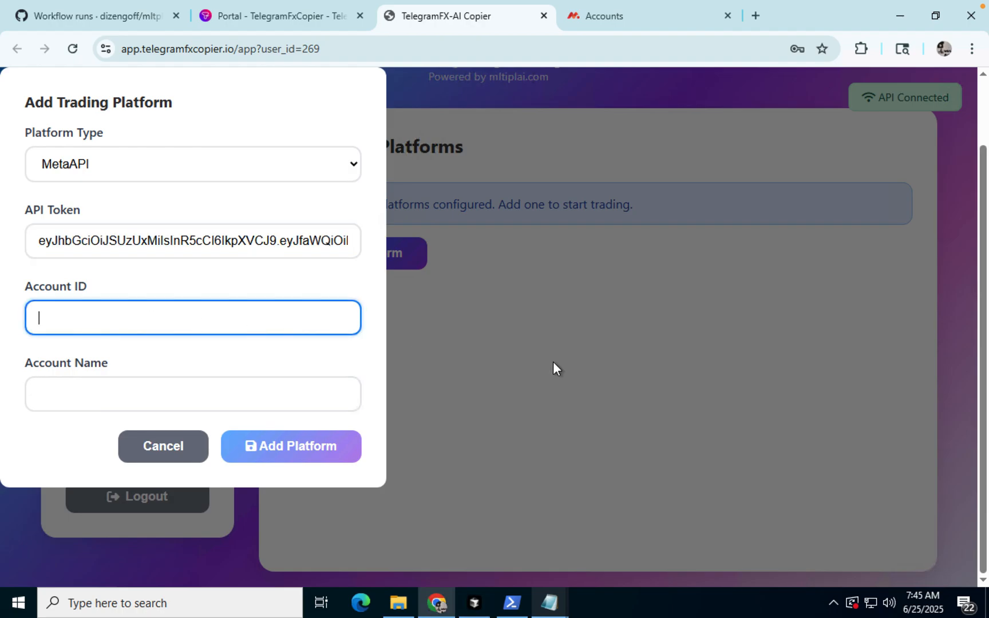
# Step: Fill in account ID bf8756b6-9a4c-47e0-a18d-90e1d49fa9a9 and name TGFX test from MetaApi, then add the platform
pyautogui.click(643, 16)
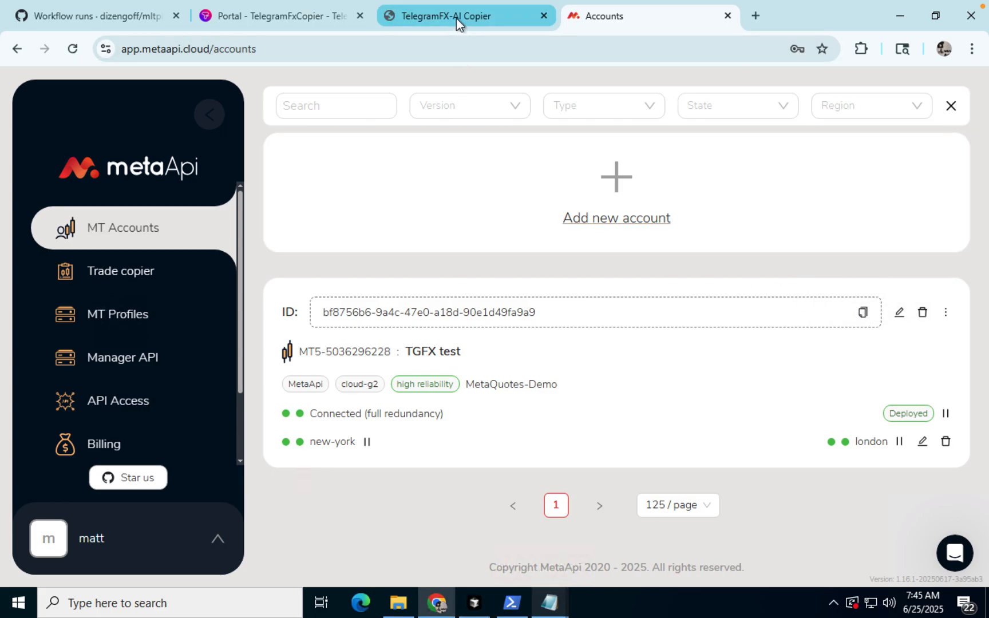
pyautogui.click(448, 16)
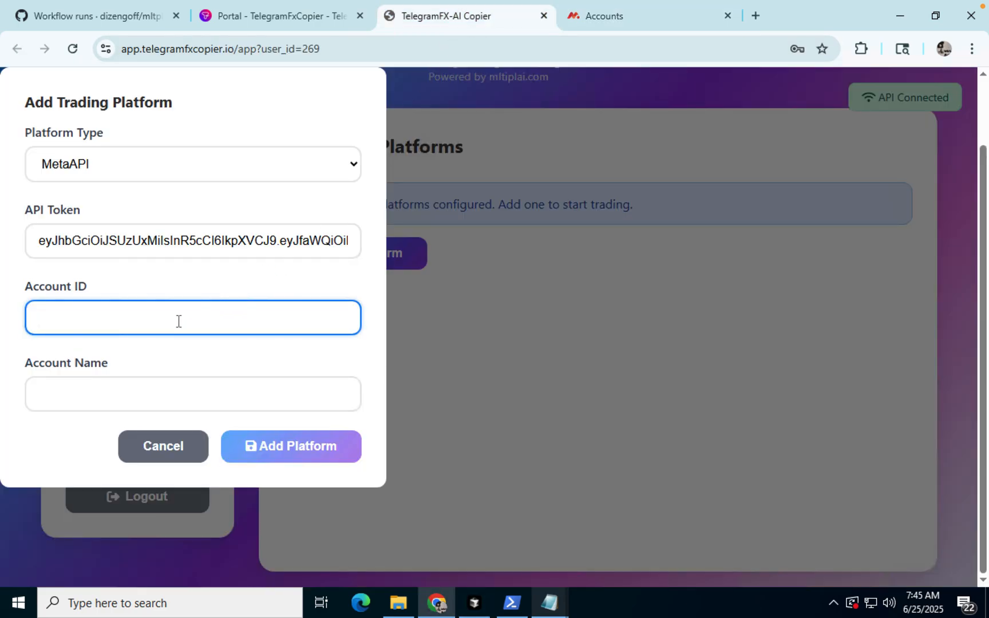
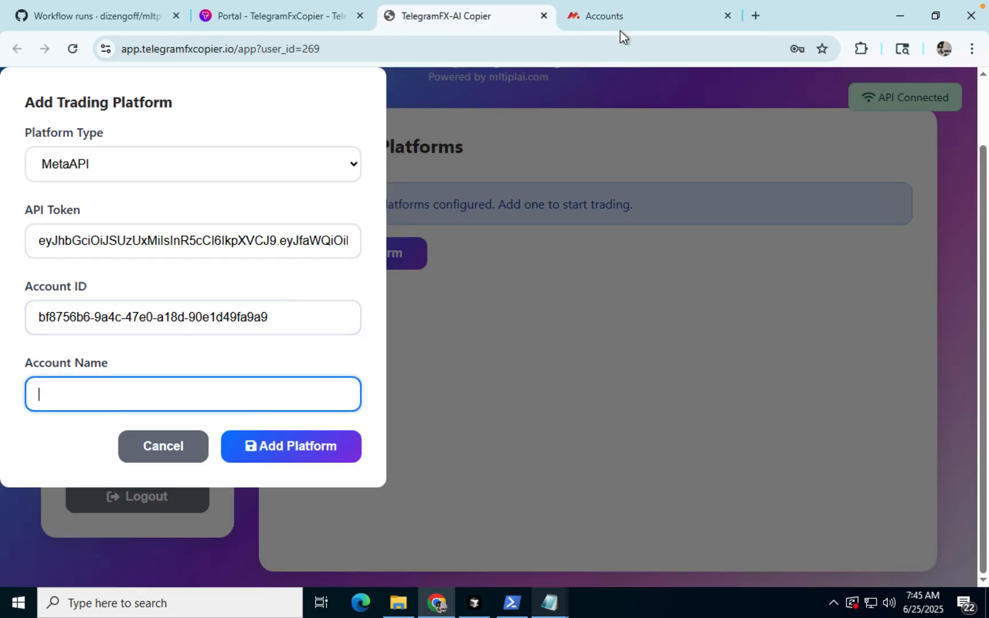
pyautogui.click(604, 16)
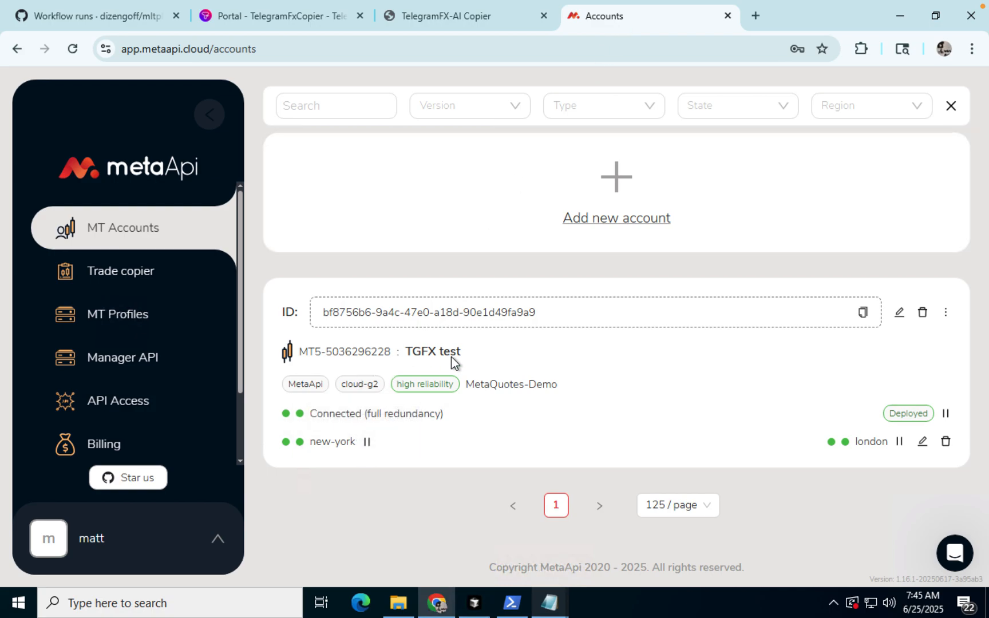
pyautogui.doubleClick(431, 351)
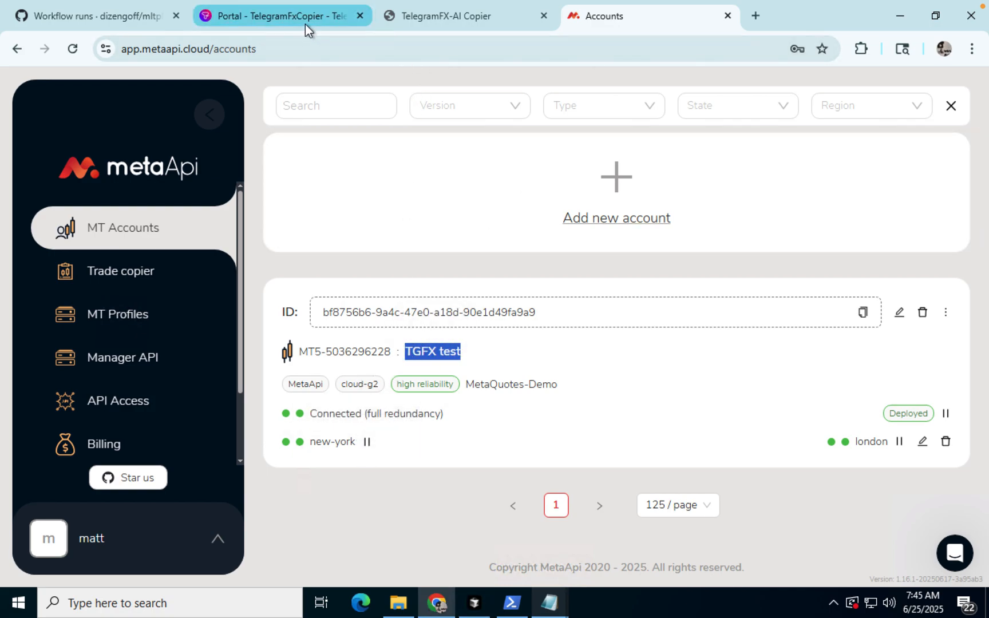
pyautogui.click(467, 16)
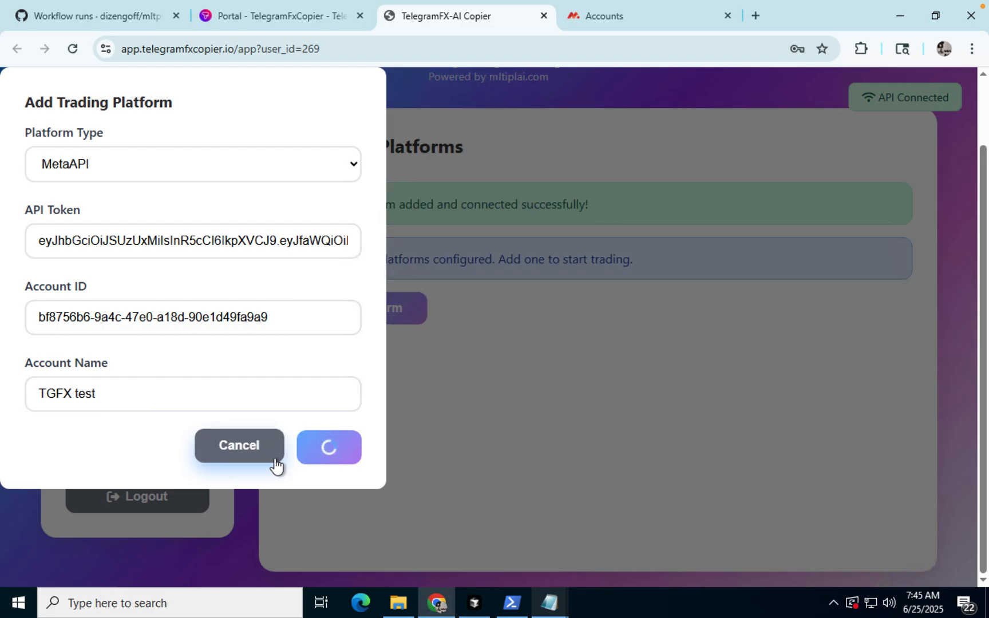
pyautogui.moveTo(497, 432)
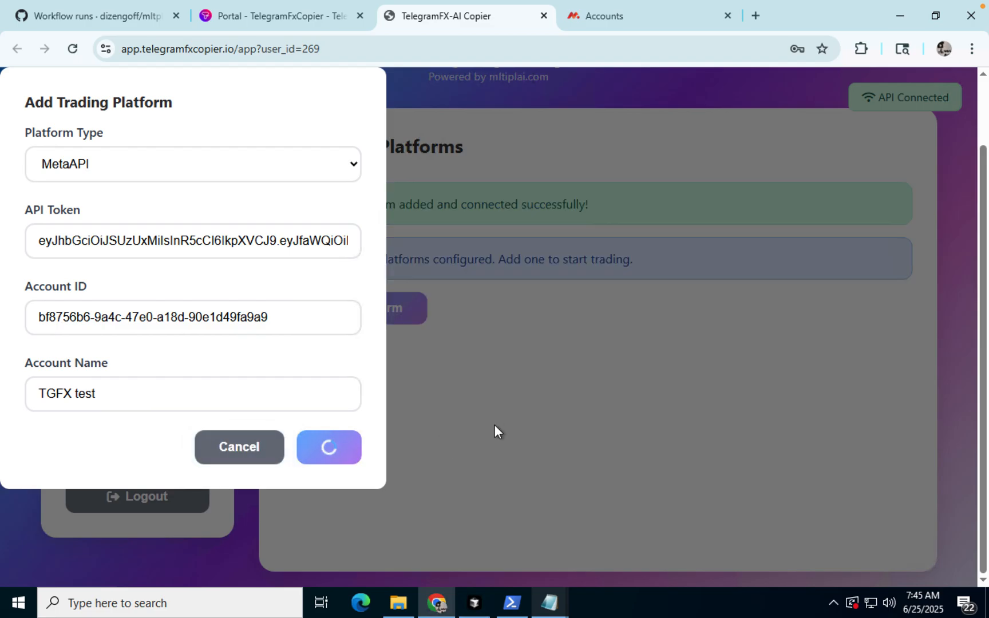
pyautogui.click(328, 447)
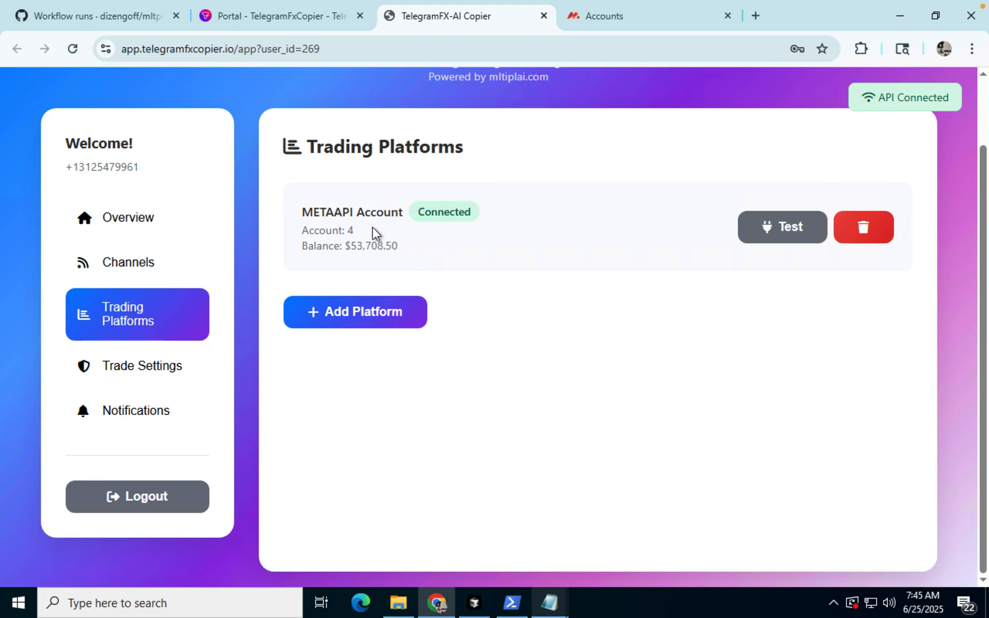
pyautogui.moveTo(447, 238)
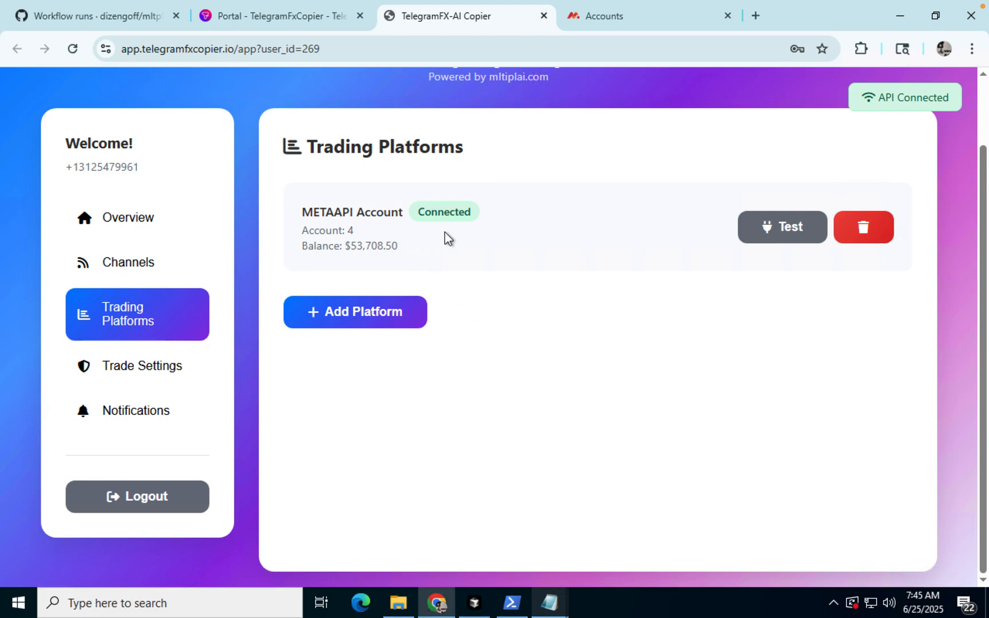
pyautogui.moveTo(347, 231)
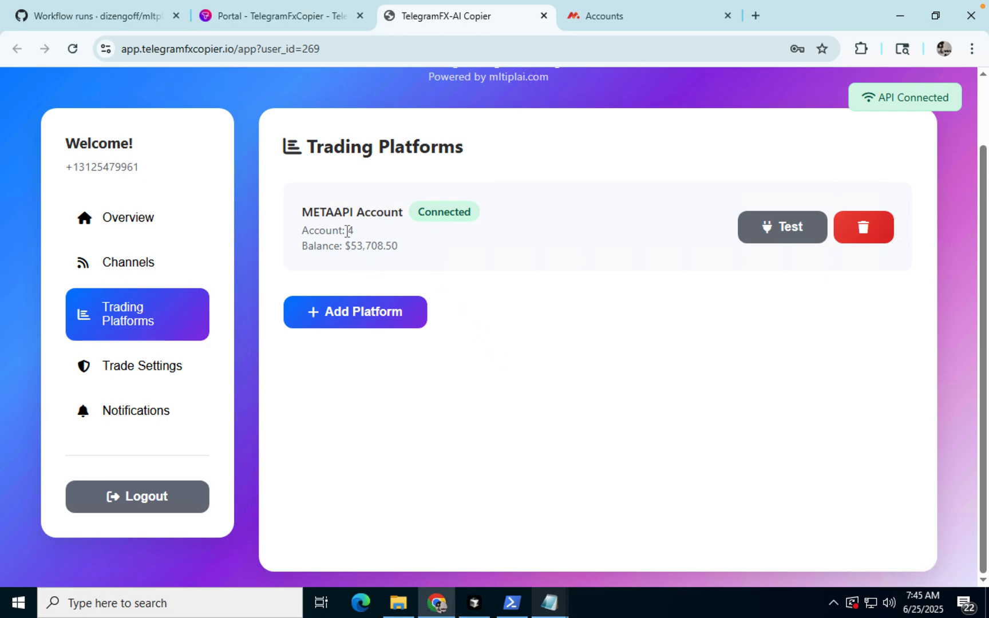
pyautogui.moveTo(459, 258)
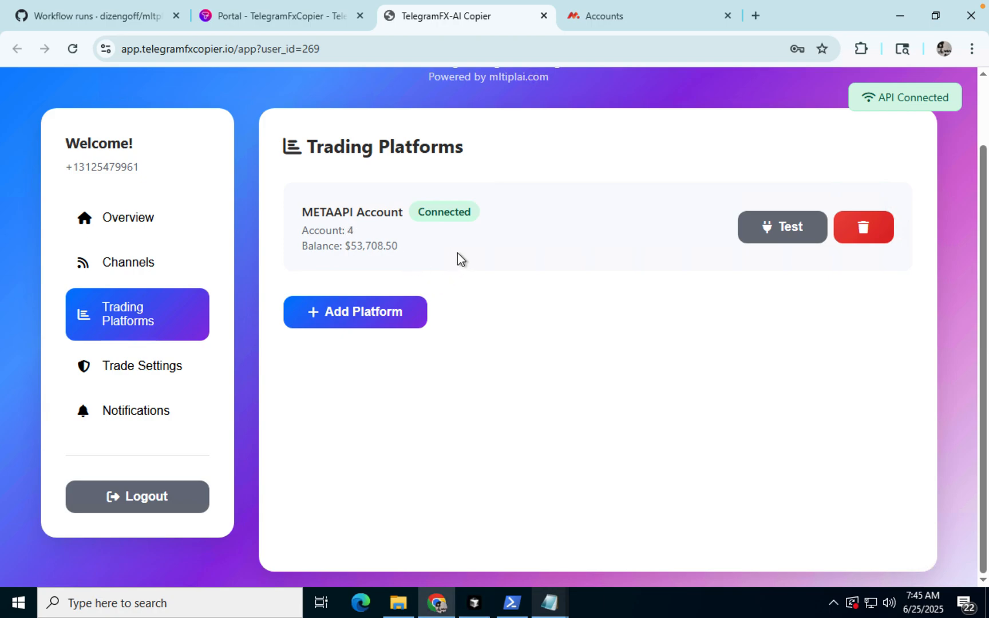